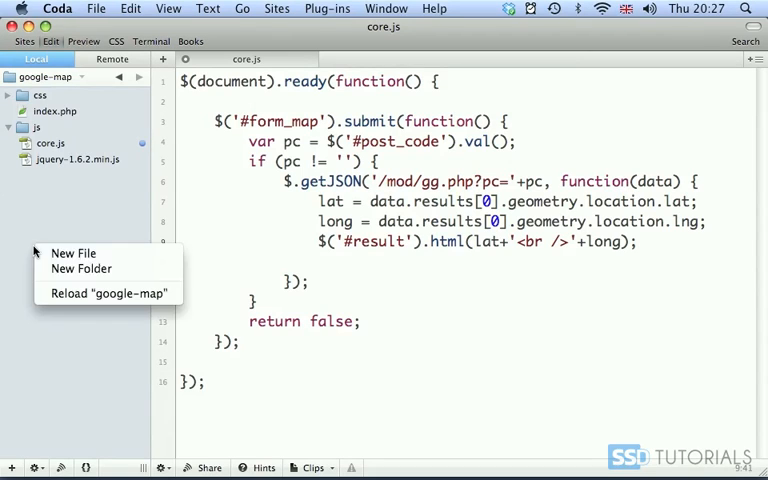
- Create a new project folder named mod to hold the gg.php script
{"action": "left_click", "coordinate": [80, 268]}
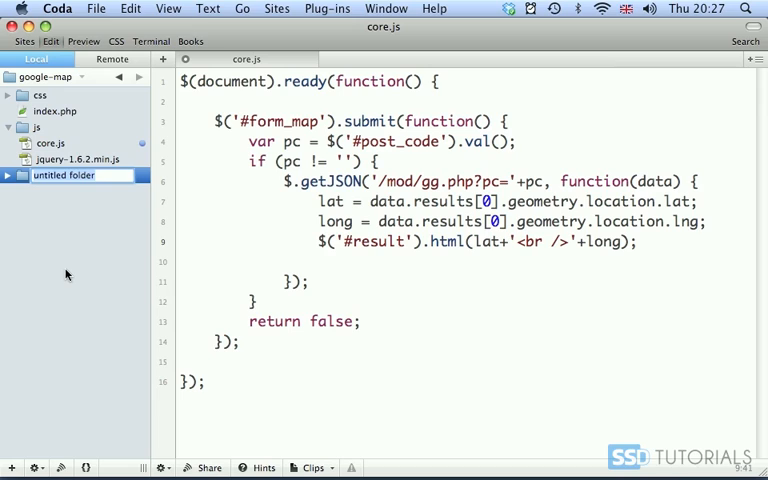
{"action": "type", "text": "mod"}
{"action": "type", "text": "gg.php"}
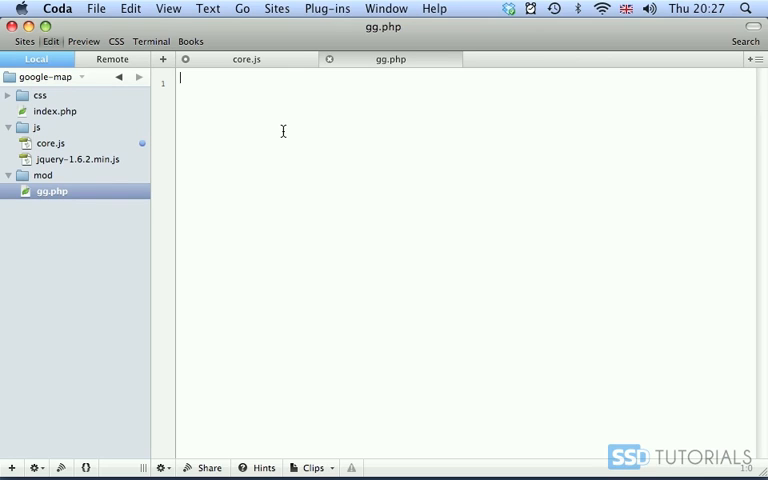
- Start gg.php with $post_code = stripcslashes($_GET['pc']);
{"action": "type", "text": "<?php"}
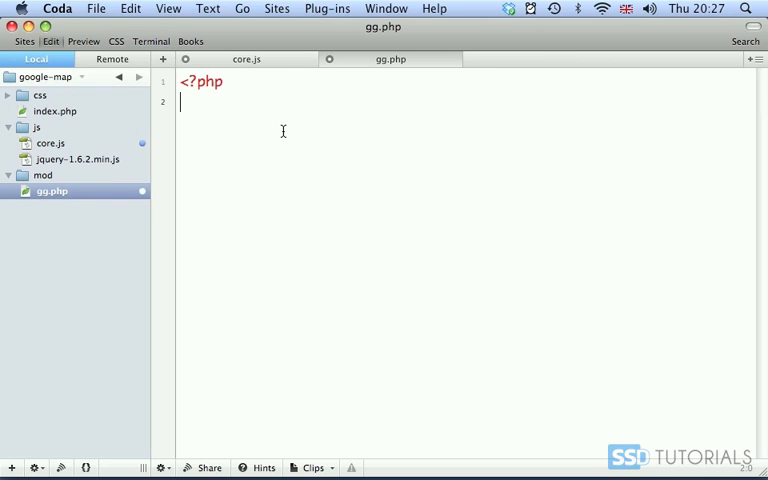
{"action": "type", "text": "$"}
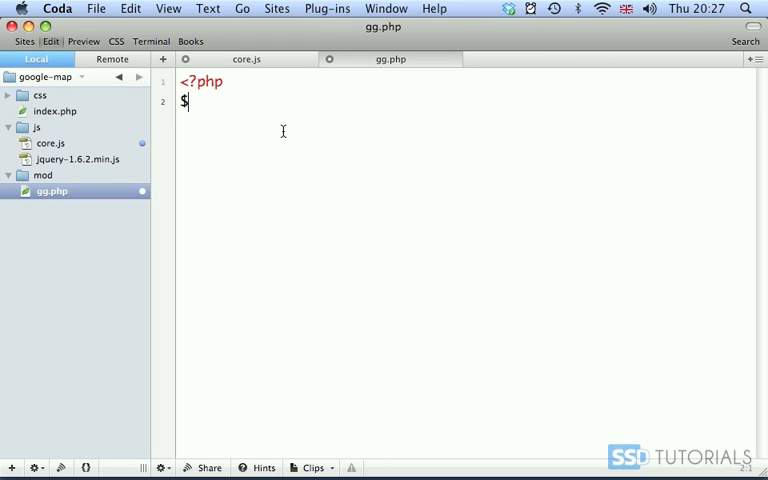
{"action": "type", "text": "post"}
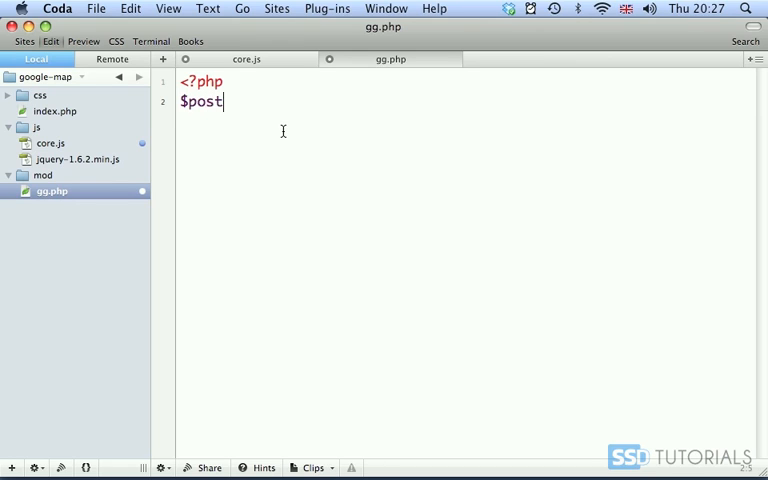
{"action": "type", "text": "_code ="}
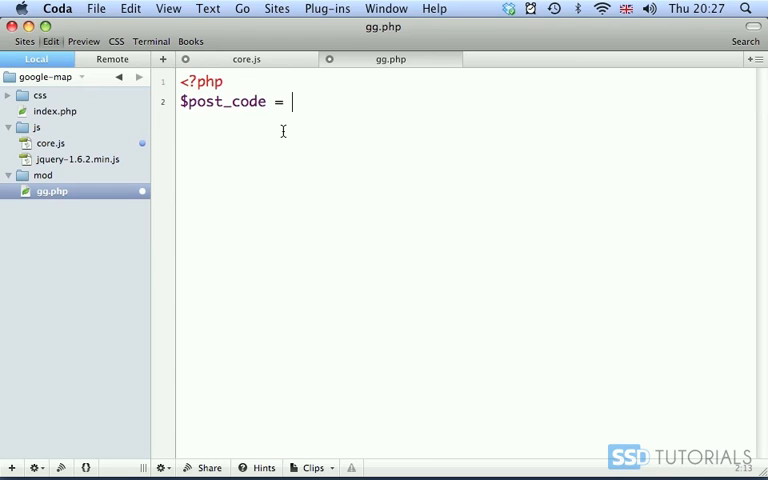
{"action": "type", "text": "stri"}
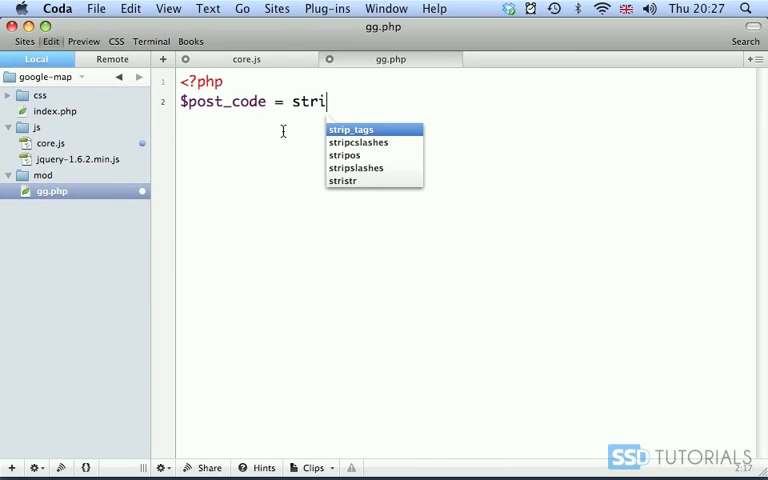
{"action": "left_click", "coordinate": [356, 142]}
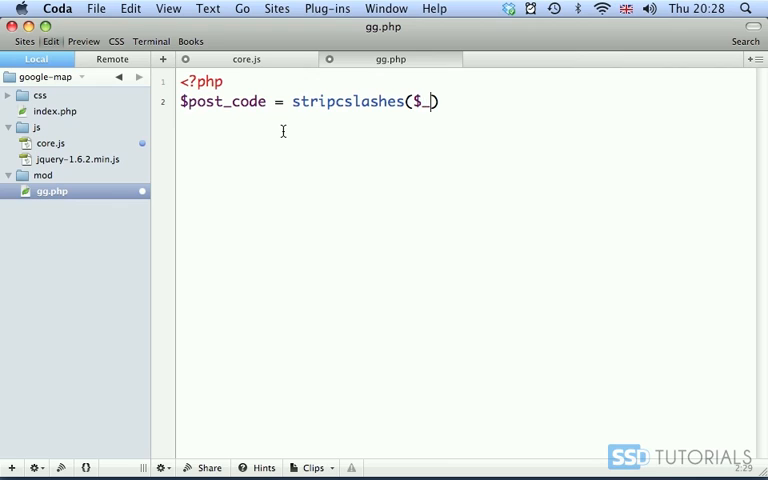
{"action": "type", "text": "GET['"}
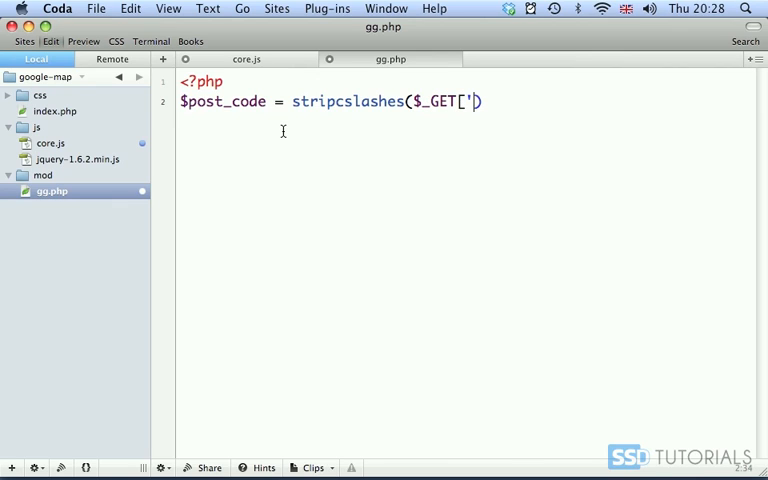
{"action": "type", "text": "p"}
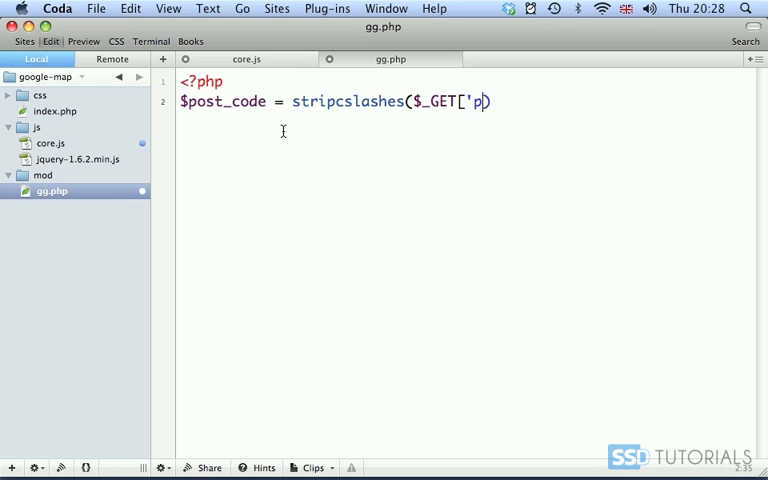
{"action": "type", "text": "c']);"}
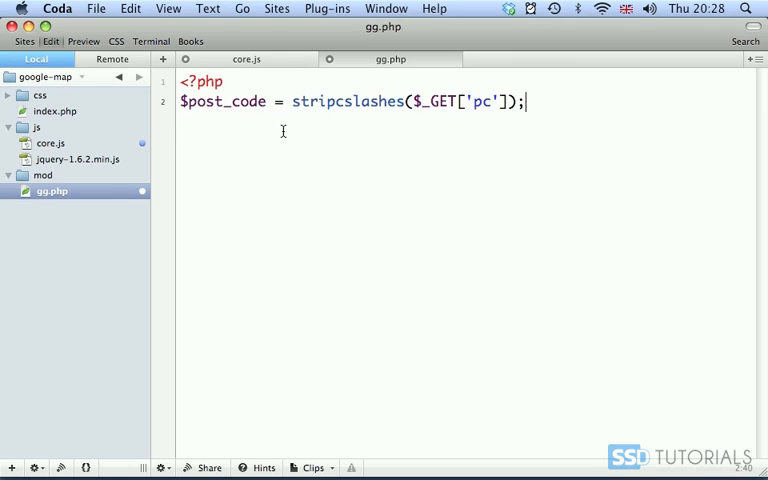
- Add an if (!empty($post_code)) block that urlencodes $post_code
{"action": "type", "text": "if (!empty($post_code)) {"}
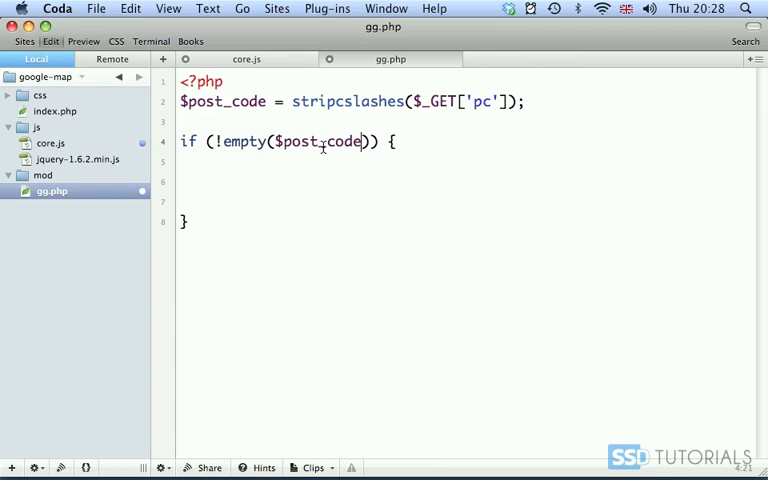
{"action": "type", "text": "$post_code = u"}
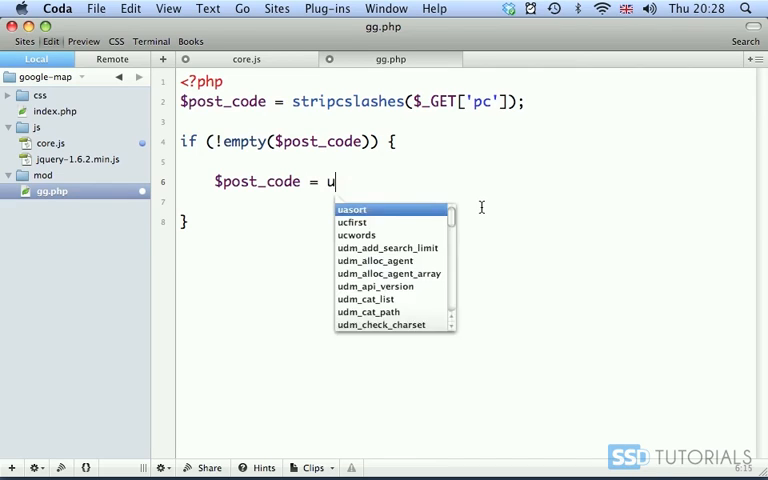
{"action": "type", "text": "rlencode($post_code);"}
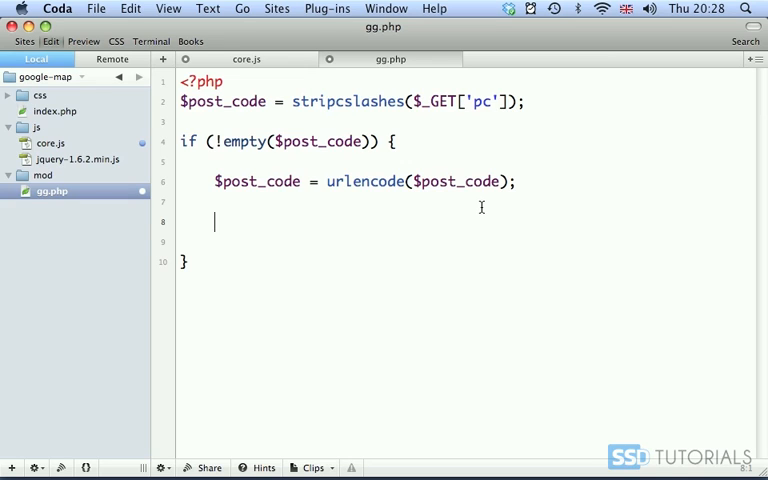
{"action": "type", "text": "$locatio"}
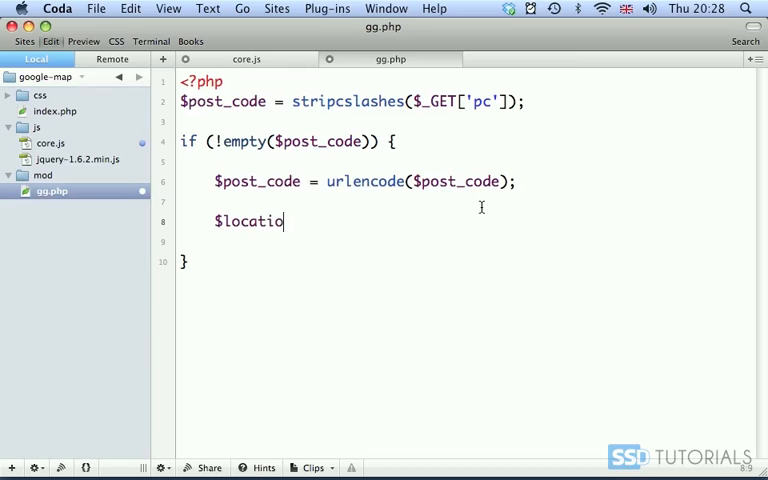
{"action": "type", "text": "n = '"}
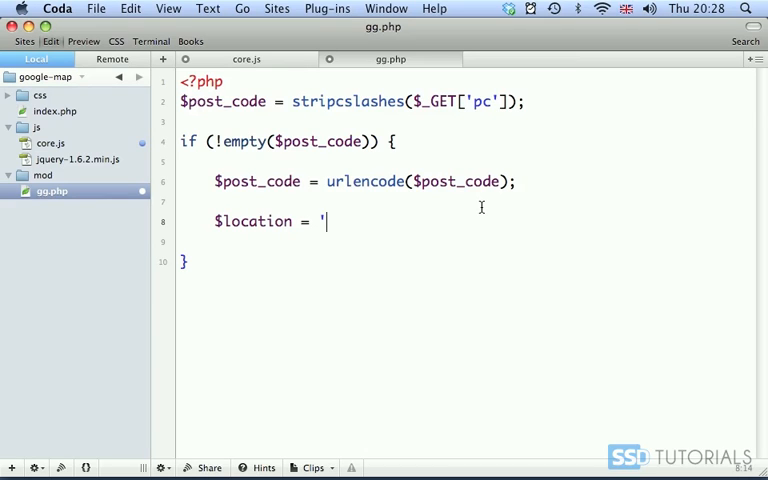
{"action": "type", "text": "http:"}
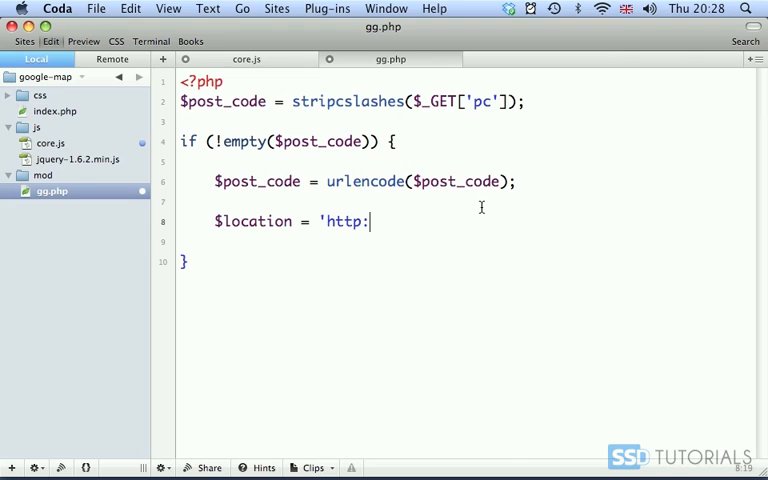
{"action": "type", "text": "//mo"}
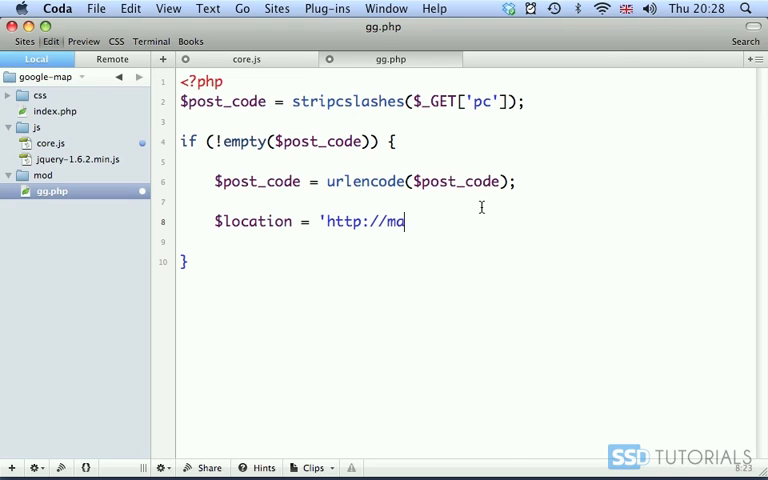
{"action": "type", "text": "ps.go"}
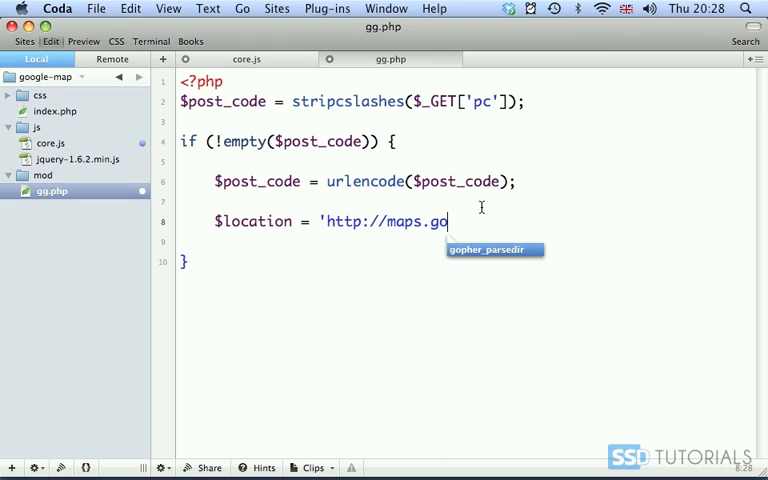
{"action": "type", "text": "gle"}
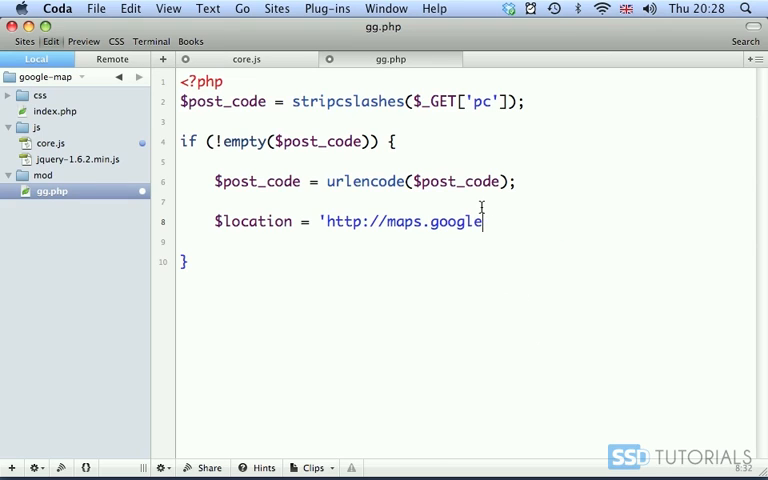
{"action": "type", "text": "apis"}
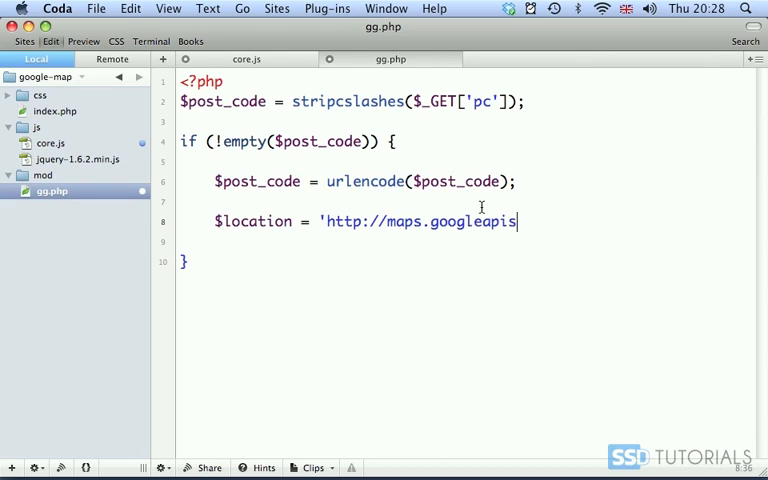
{"action": "type", "text": ".com"}
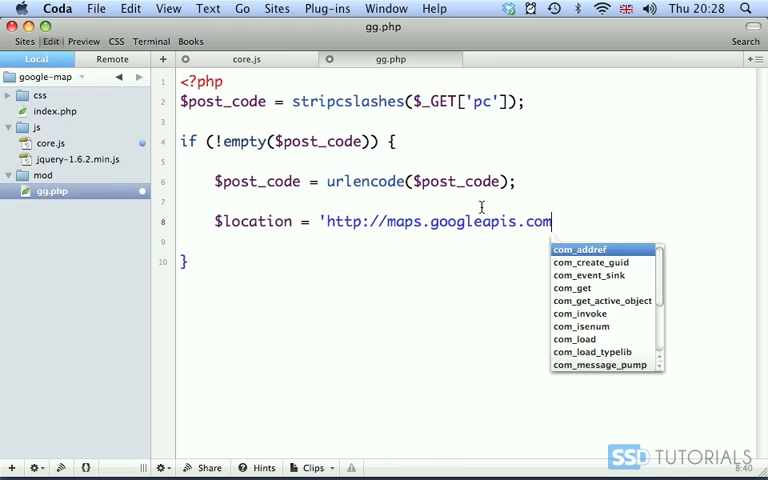
{"action": "type", "text": "/maps/"}
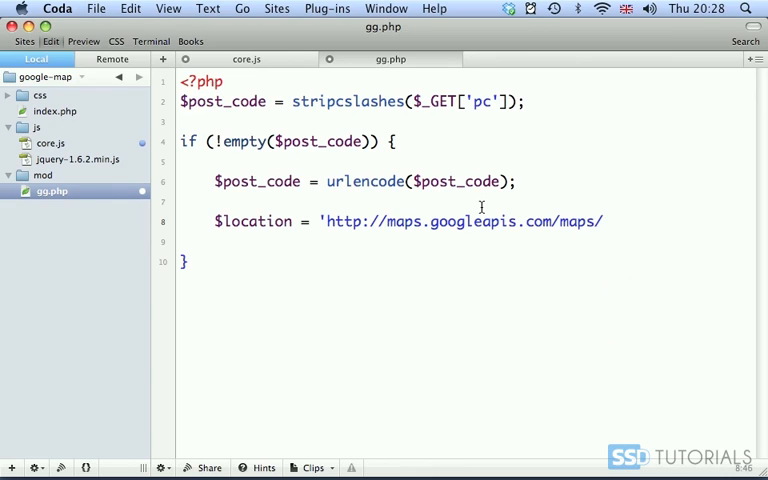
{"action": "type", "text": "api/g"}
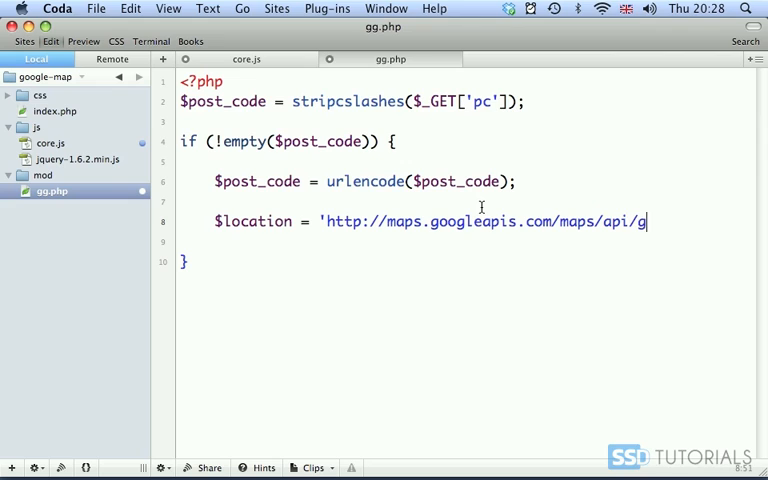
{"action": "type", "text": "eocod"}
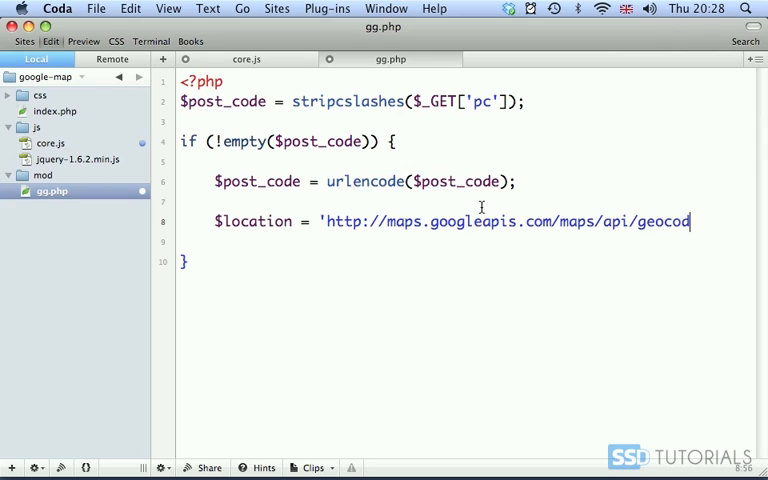
{"action": "type", "text": "e/"}
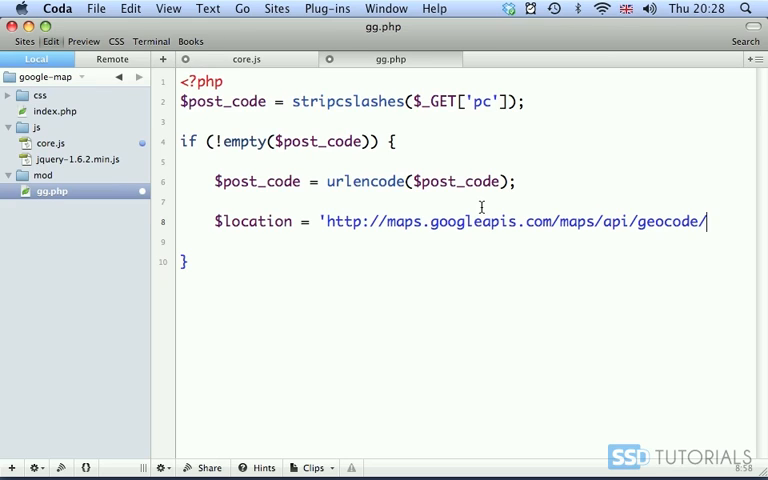
{"action": "type", "text": "json"}
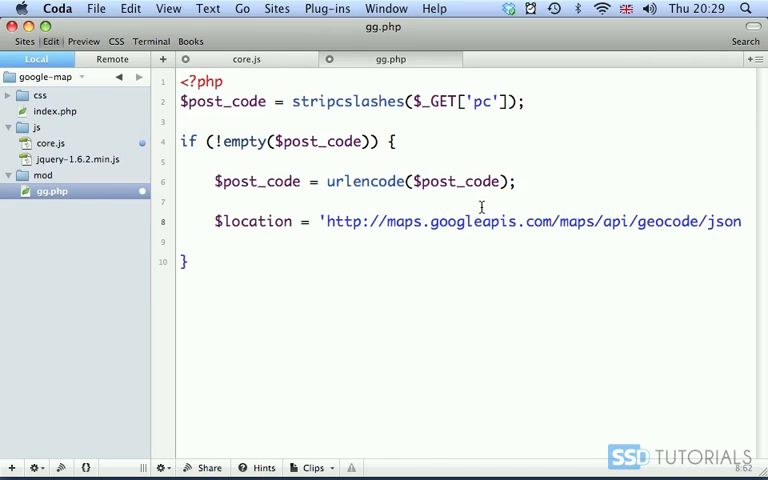
- Append ?address= with $post_code and &sensor=false to the $location string
{"action": "type", "text": "?"}
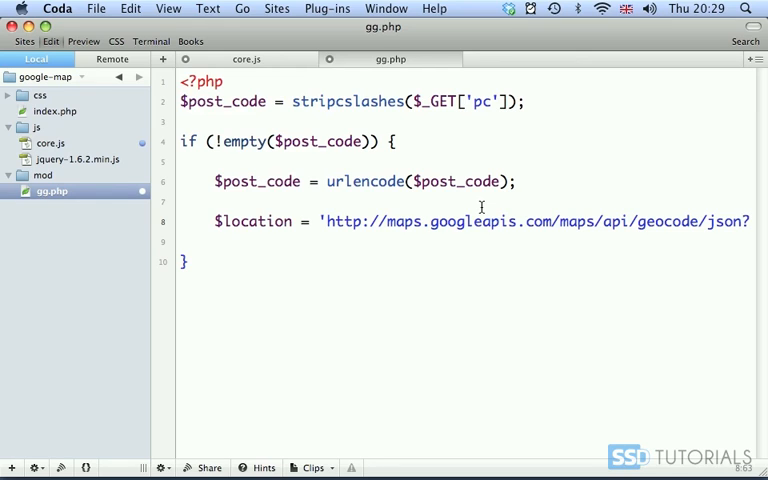
{"action": "type", "text": "address"}
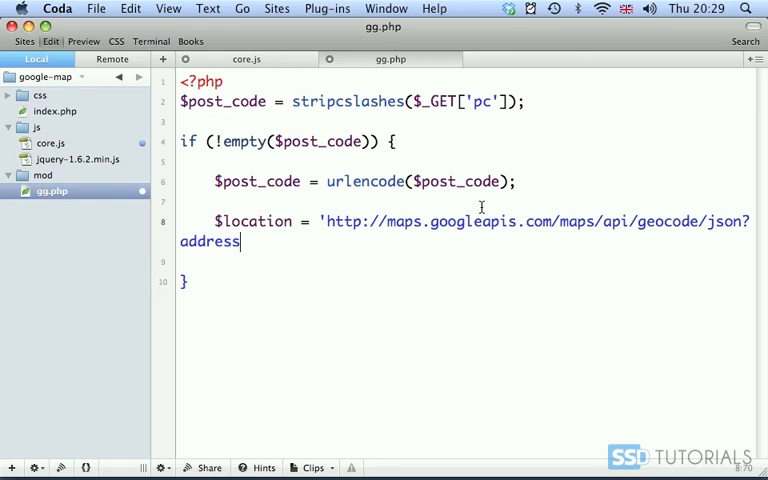
{"action": "type", "text": "="}
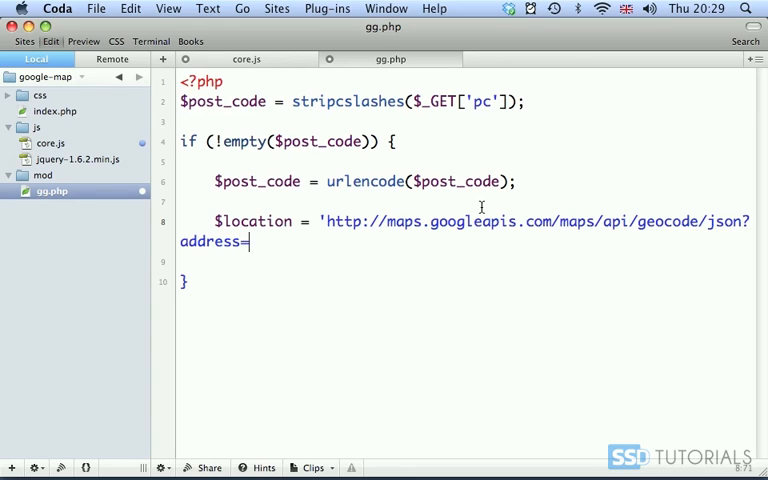
{"action": "type", "text": "'."}
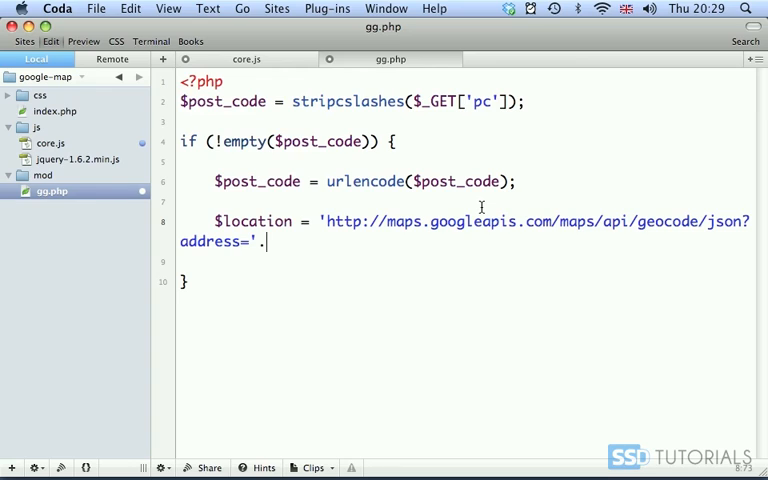
{"action": "type", "text": "$"}
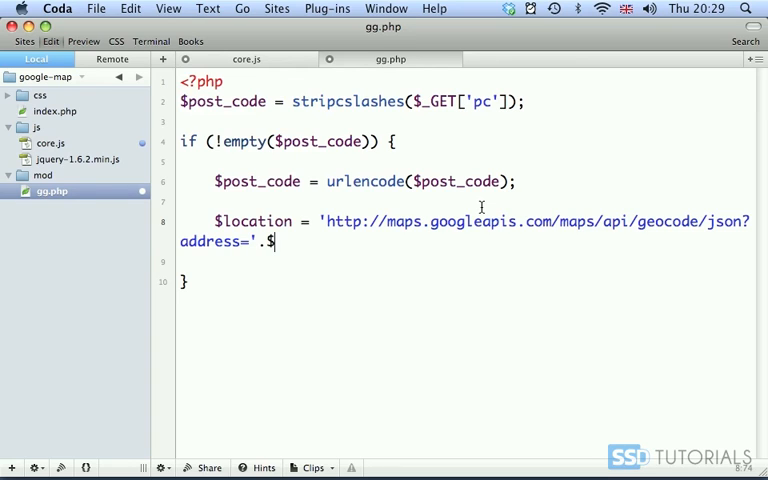
{"action": "type", "text": "post_code.'"}
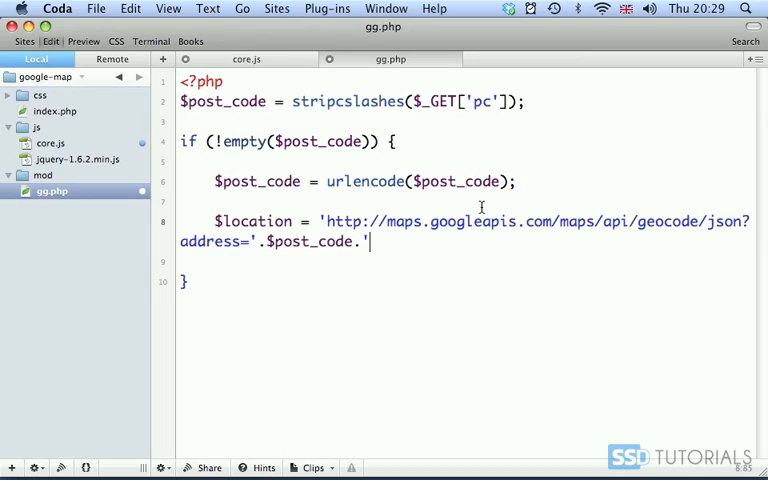
{"action": "type", "text": "$sensor=false'"}
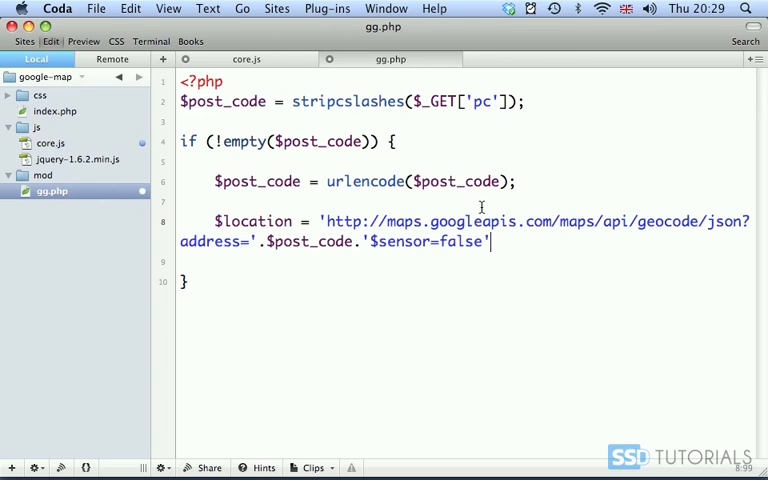
{"action": "type", "text": ";"}
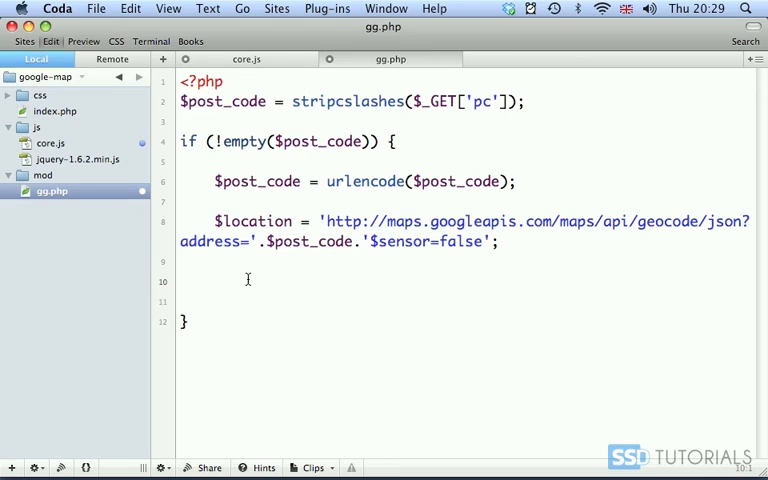
- Initialise the cURL handle with $ch = curl_init();
{"action": "type", "text": "$ch = cur"}
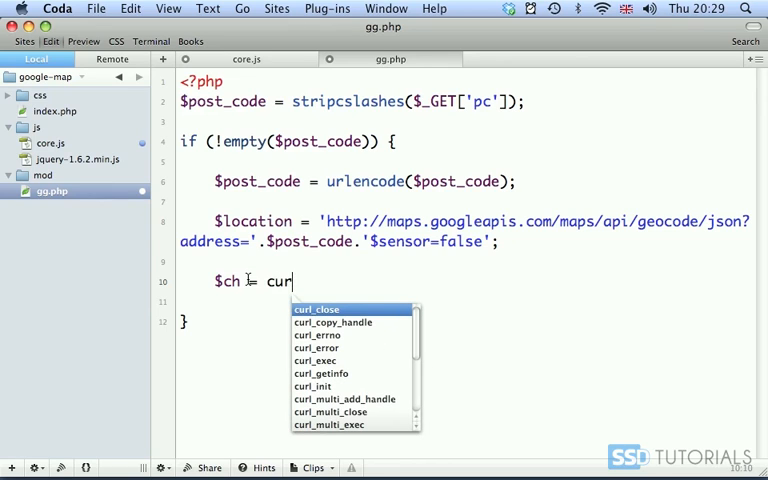
{"action": "key", "text": "Down"}
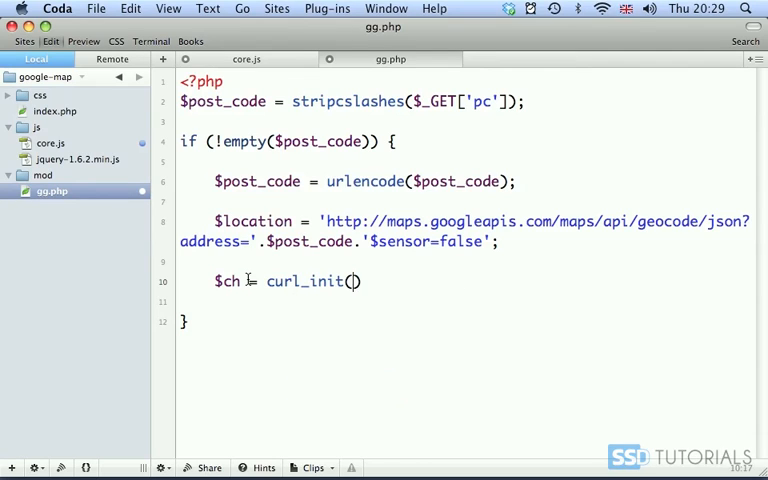
{"action": "type", "text": ";"}
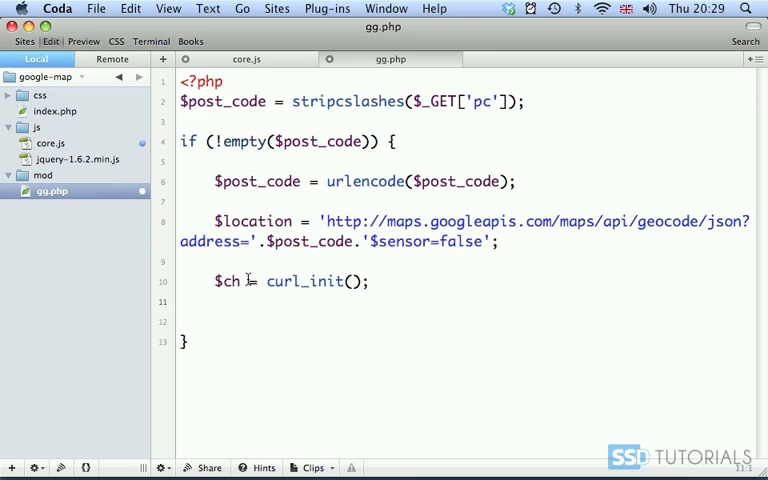
- Write curl_setopt($ch, CURLOPT_URL, $location); as the first option line
{"action": "type", "text": "curl"}
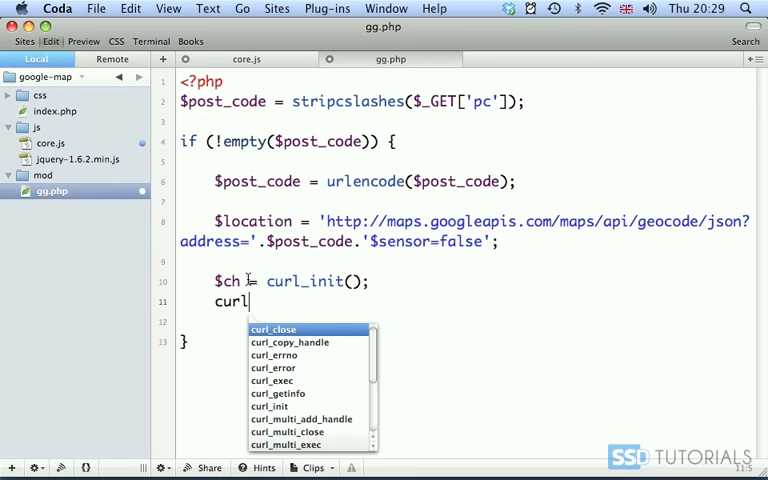
{"action": "type", "text": "_setopt($"}
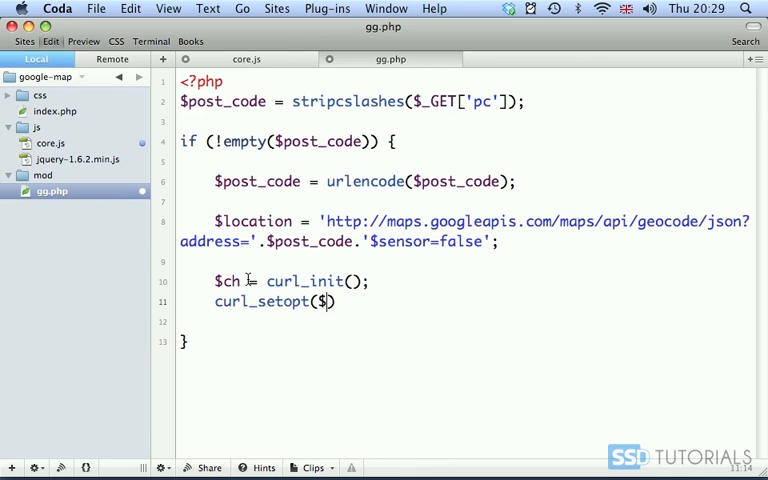
{"action": "type", "text": "ch,"}
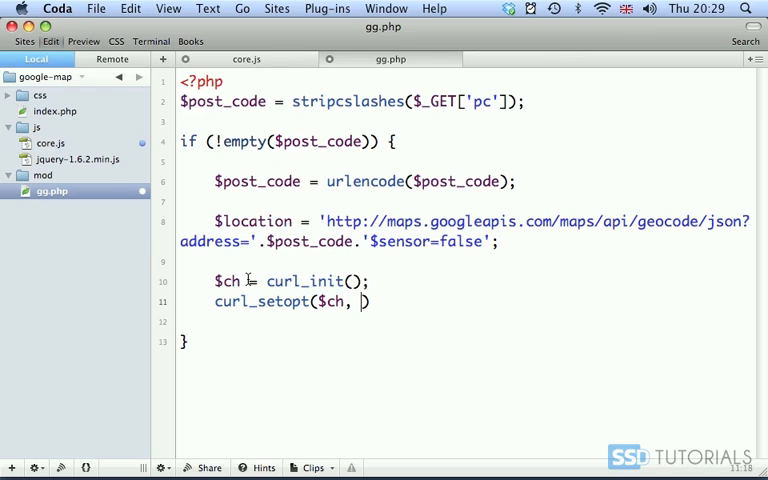
{"action": "type", "text": "CURLOPT_URL,"}
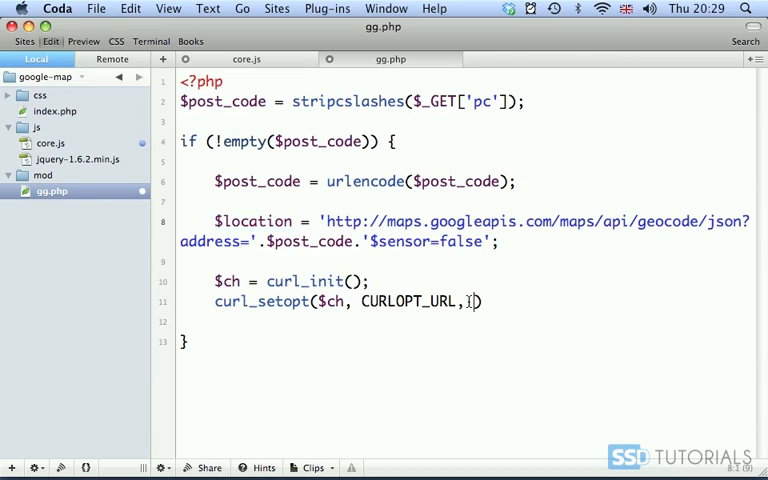
{"action": "type", "text": "$location);"}
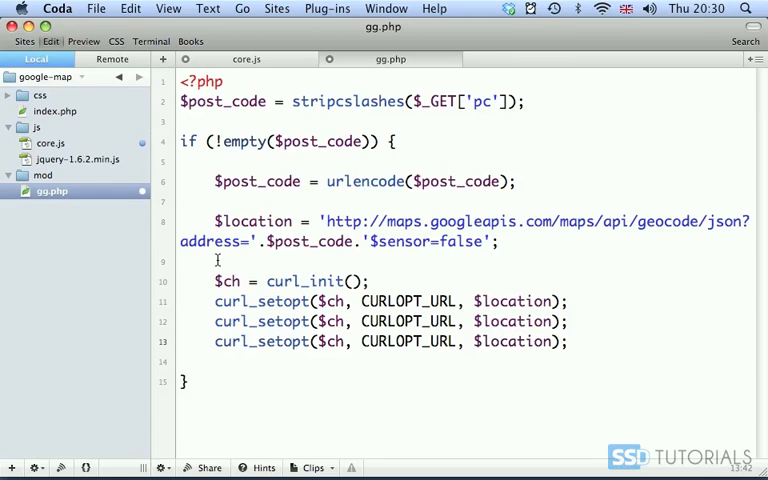
- Change the second option line to set CURLOPT_HEADER to 0
{"action": "double_click", "coordinate": [404, 320]}
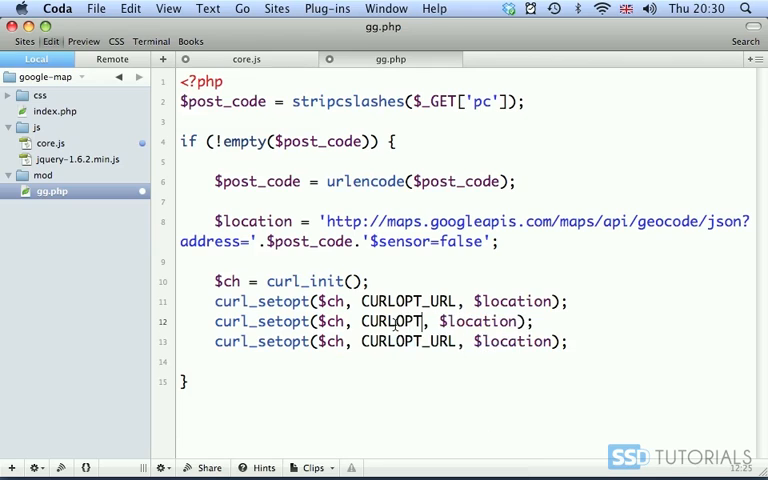
{"action": "type", "text": "_HEADER"}
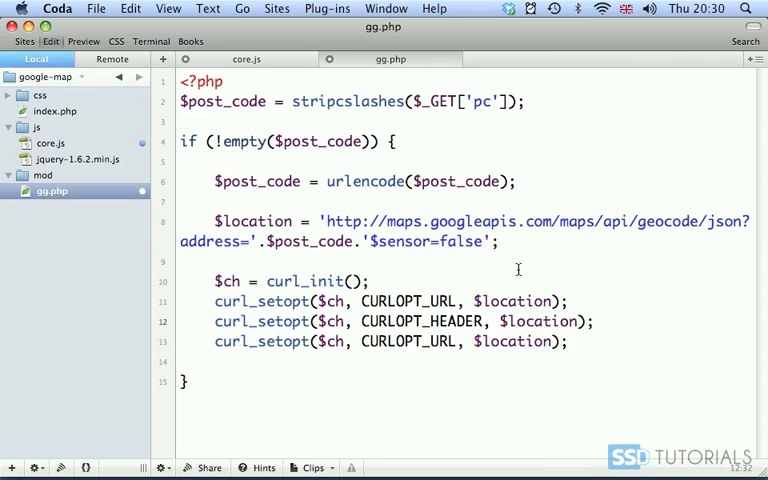
{"action": "type", "text": "0"}
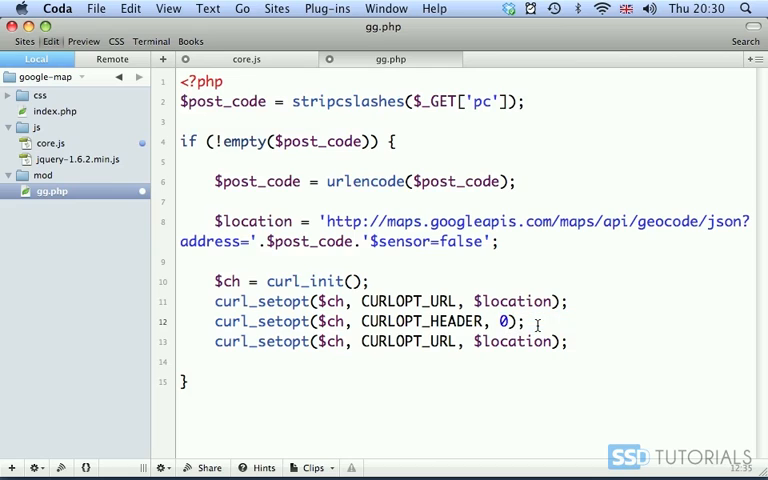
- Change the third option line to set CURLOPT_RETURNTRANSFER to true
{"action": "double_click", "coordinate": [406, 340]}
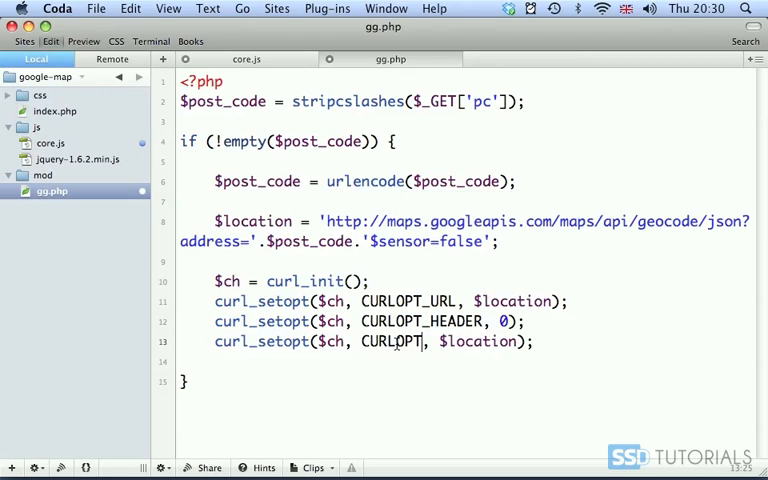
{"action": "type", "text": "_RETURN"}
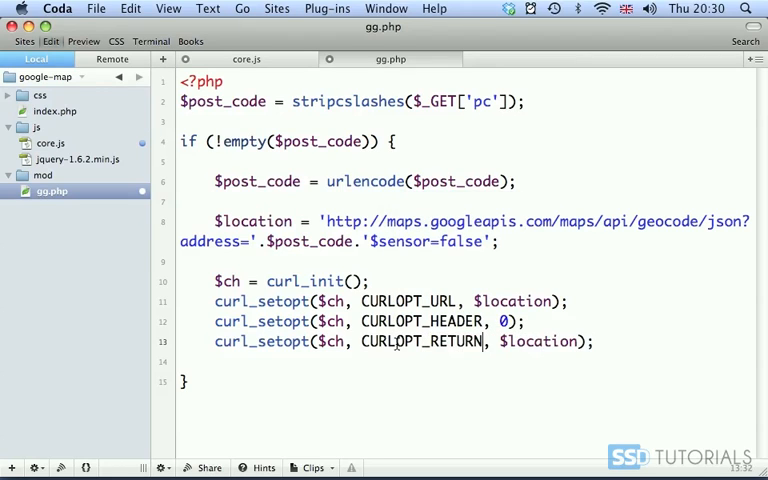
{"action": "type", "text": "TRANSFER"}
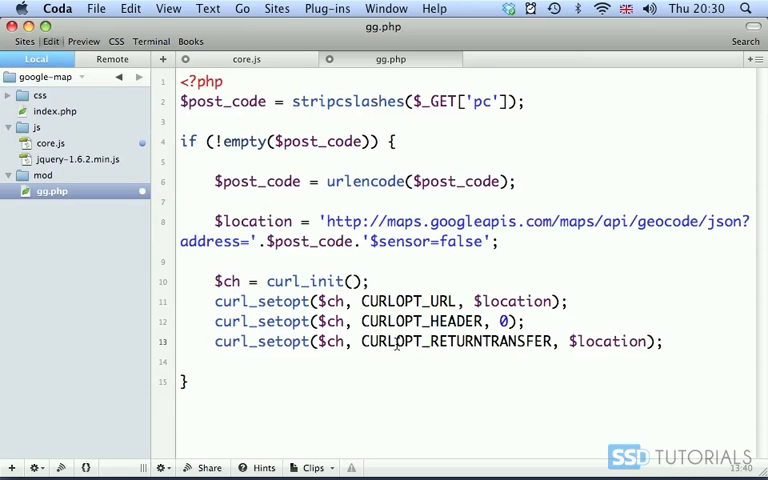
{"action": "double_click", "coordinate": [608, 340]}
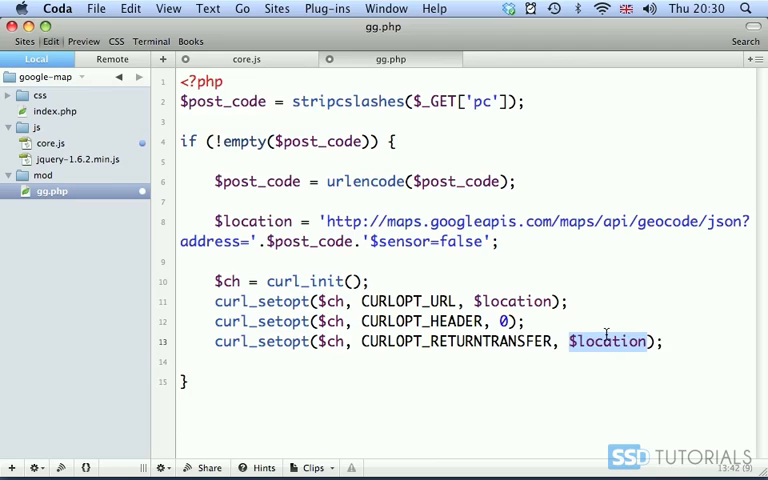
{"action": "type", "text": "true"}
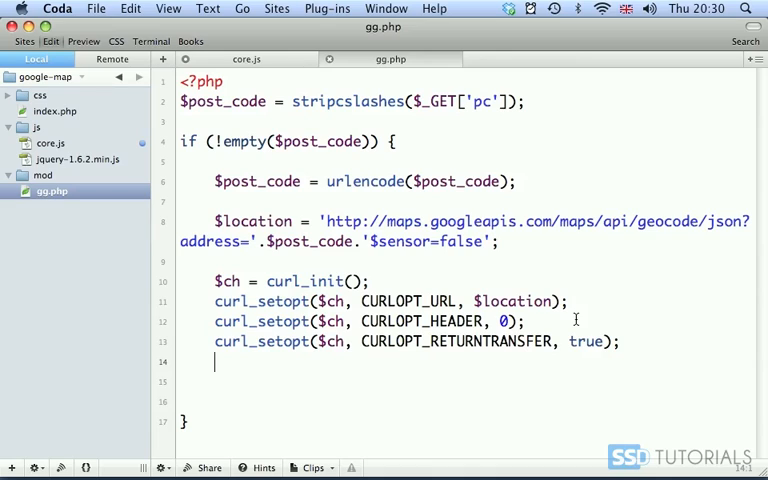
- Run curl_exec($ch) into $result and close the handle with curl_close
{"action": "type", "text": "$result = curl_exec($"}
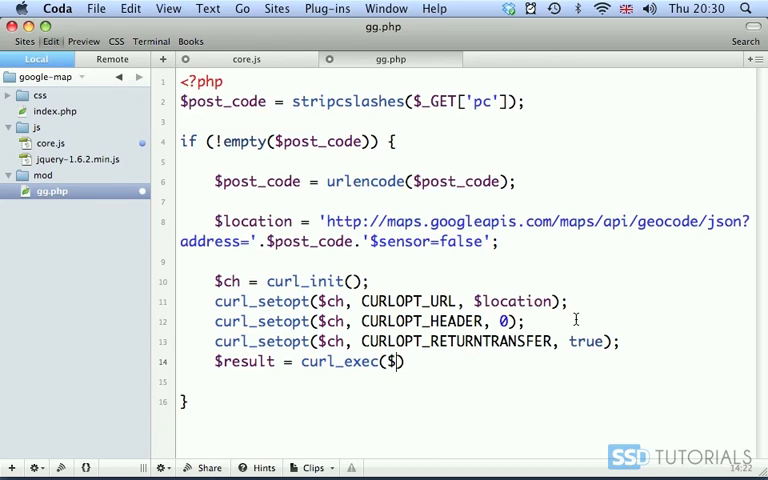
{"action": "type", "text": "ch);"}
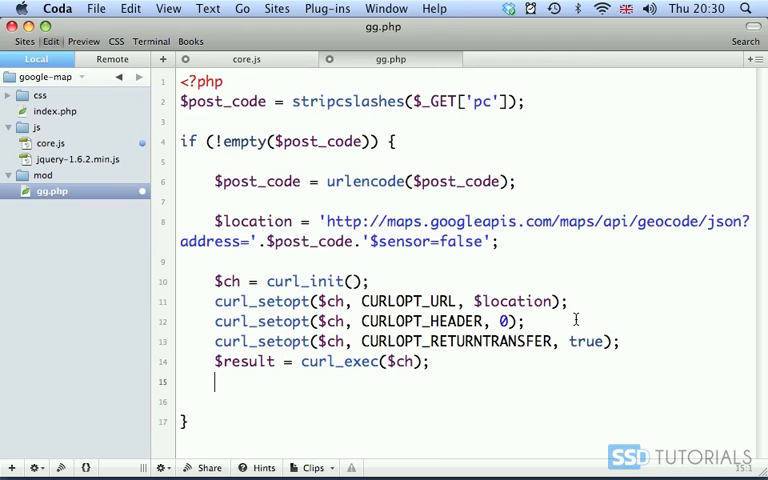
{"action": "type", "text": "curl_close($ch)"}
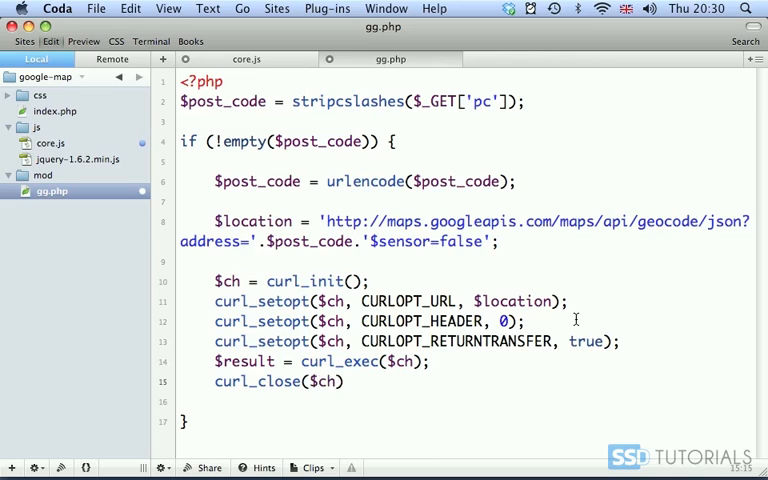
- Echo $result and switch over to the core.js script
{"action": "type", "text": "ech"}
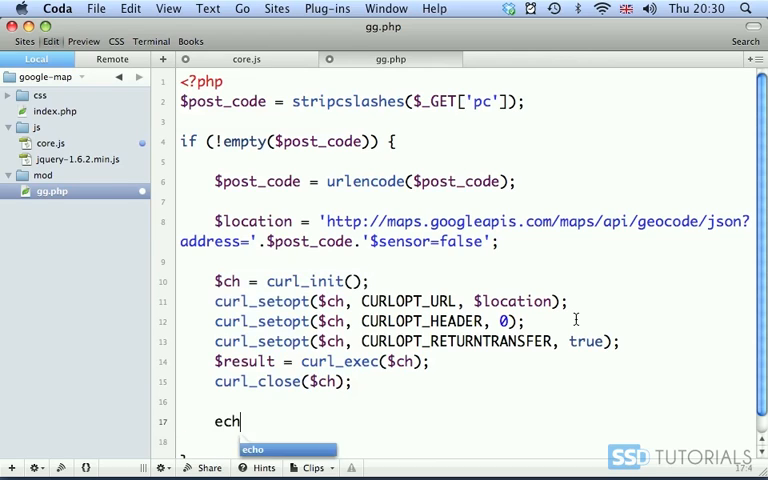
{"action": "type", "text": "o $result;"}
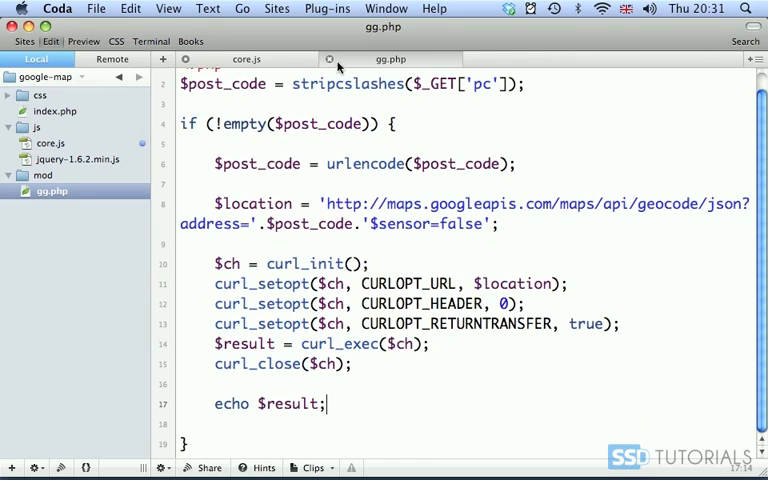
{"action": "left_click", "coordinate": [248, 58]}
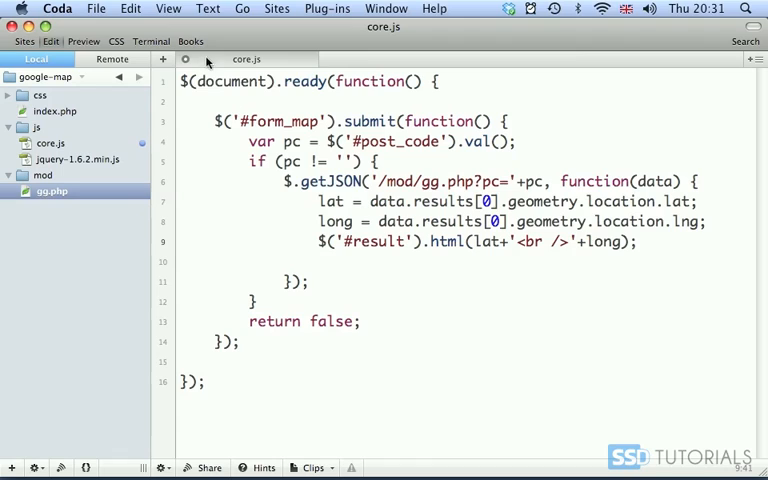